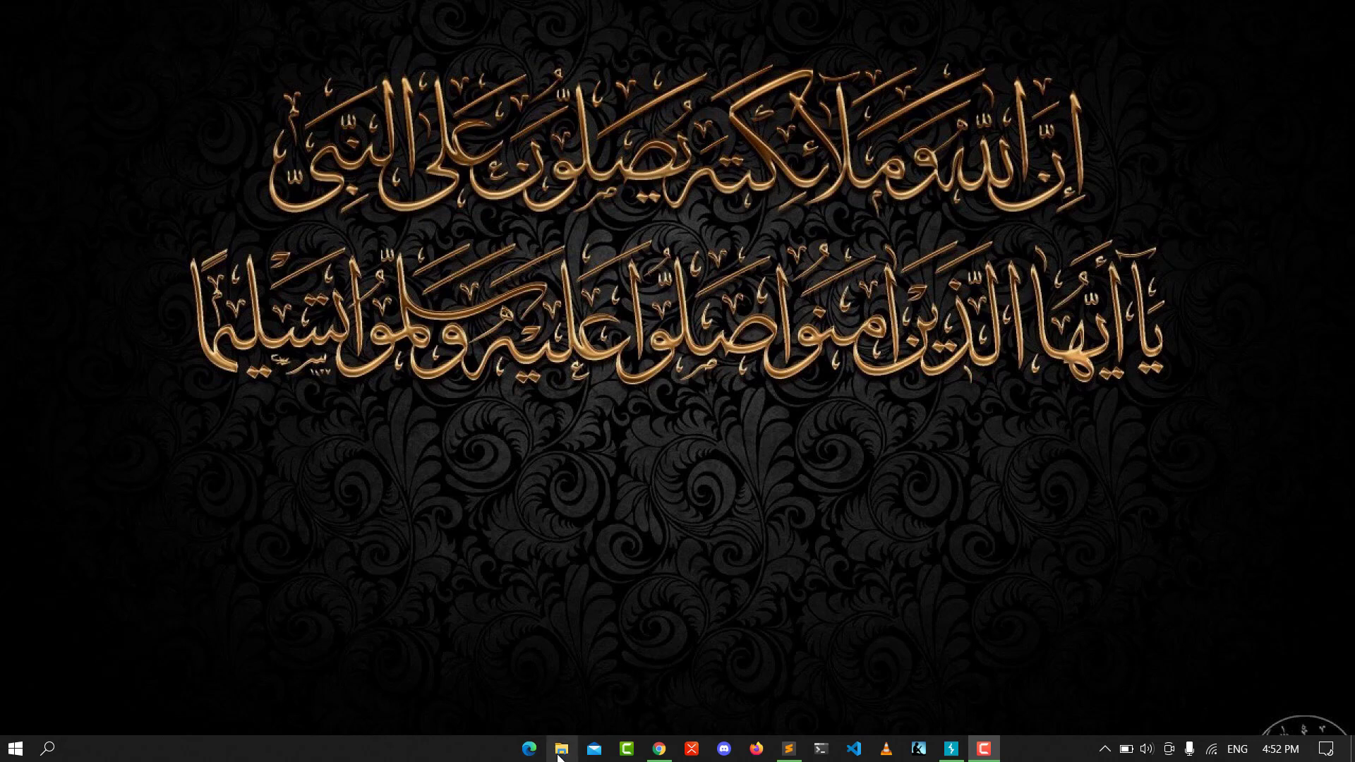
- Launch File Explorer from the taskbar and show the Documents folder listing KDP TEMP
click(561, 748)
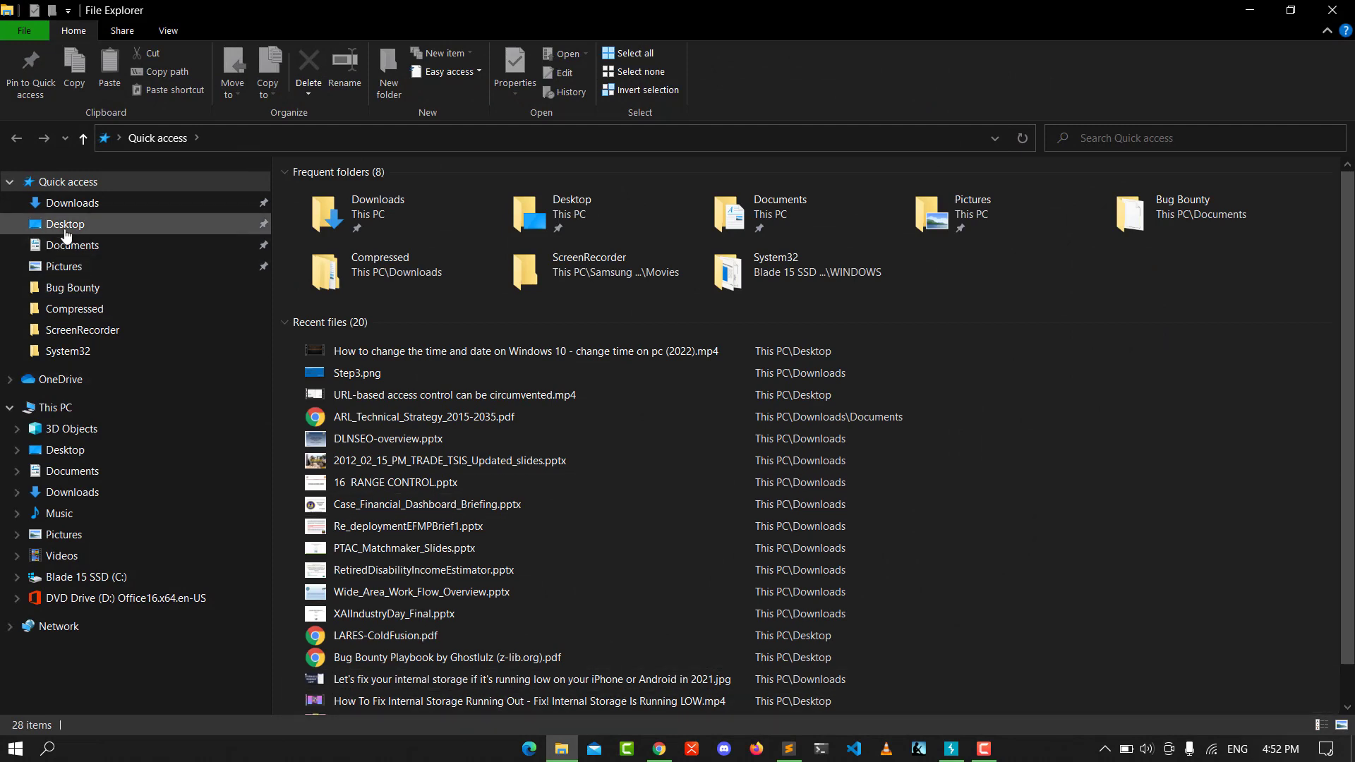
click(72, 245)
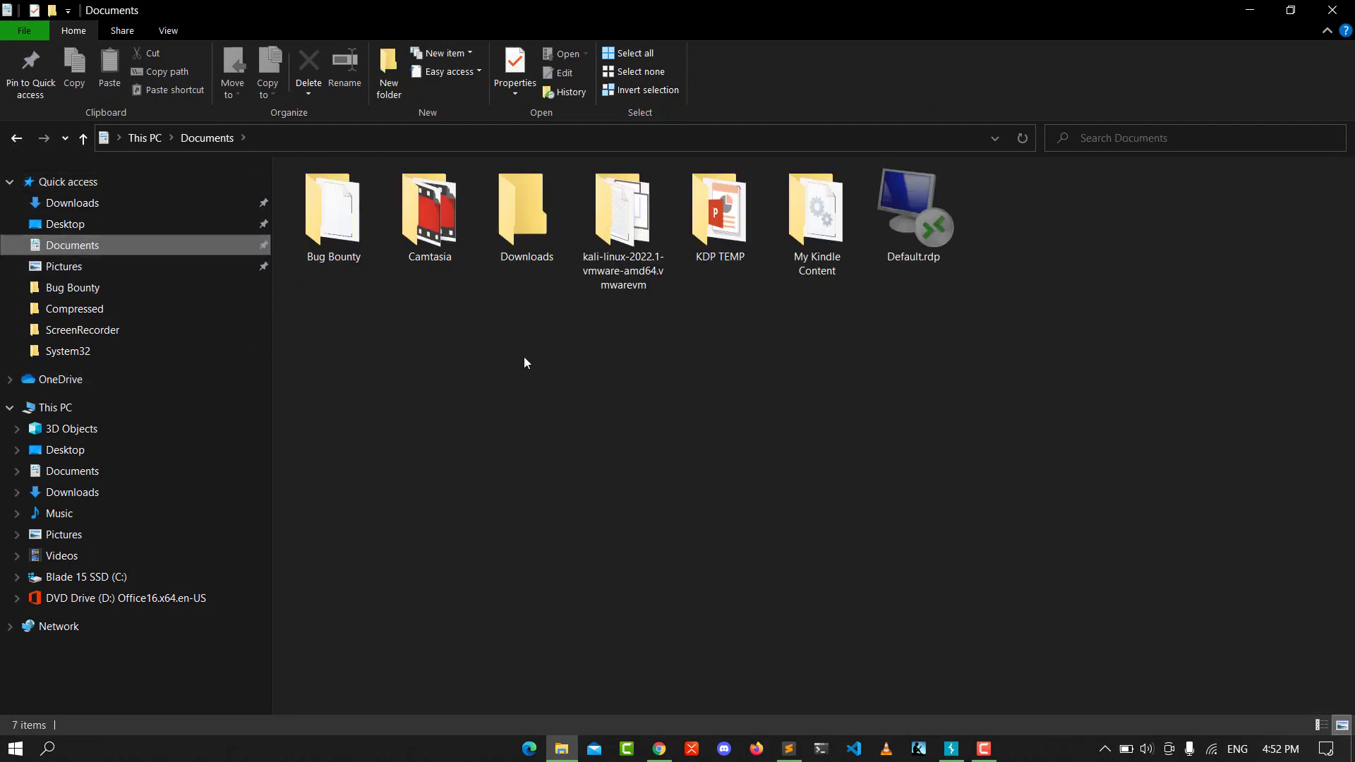
mouse_move(565, 476)
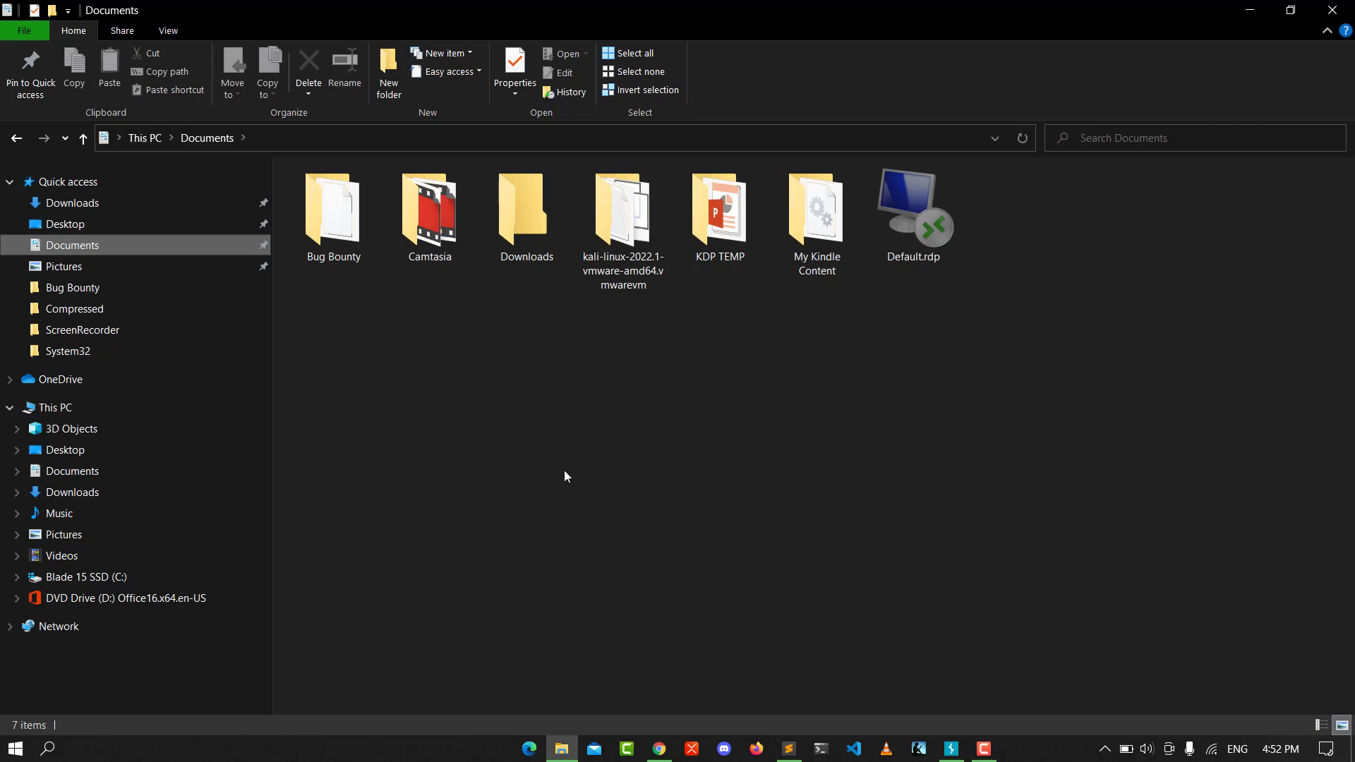
mouse_move(719, 212)
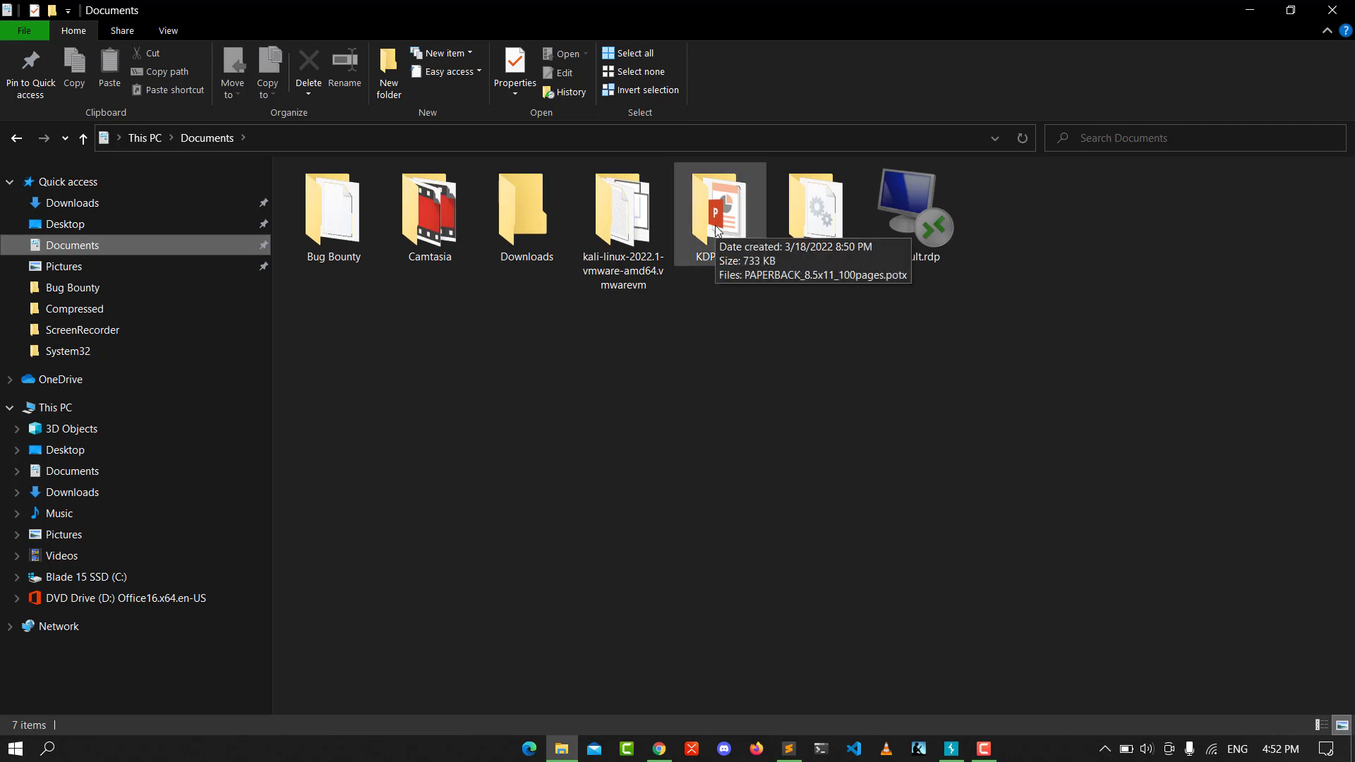
- From KDP TEMP's Properties Sharing settings, enable Advanced Sharing 'Share this folder' and apply
right_click(719, 212)
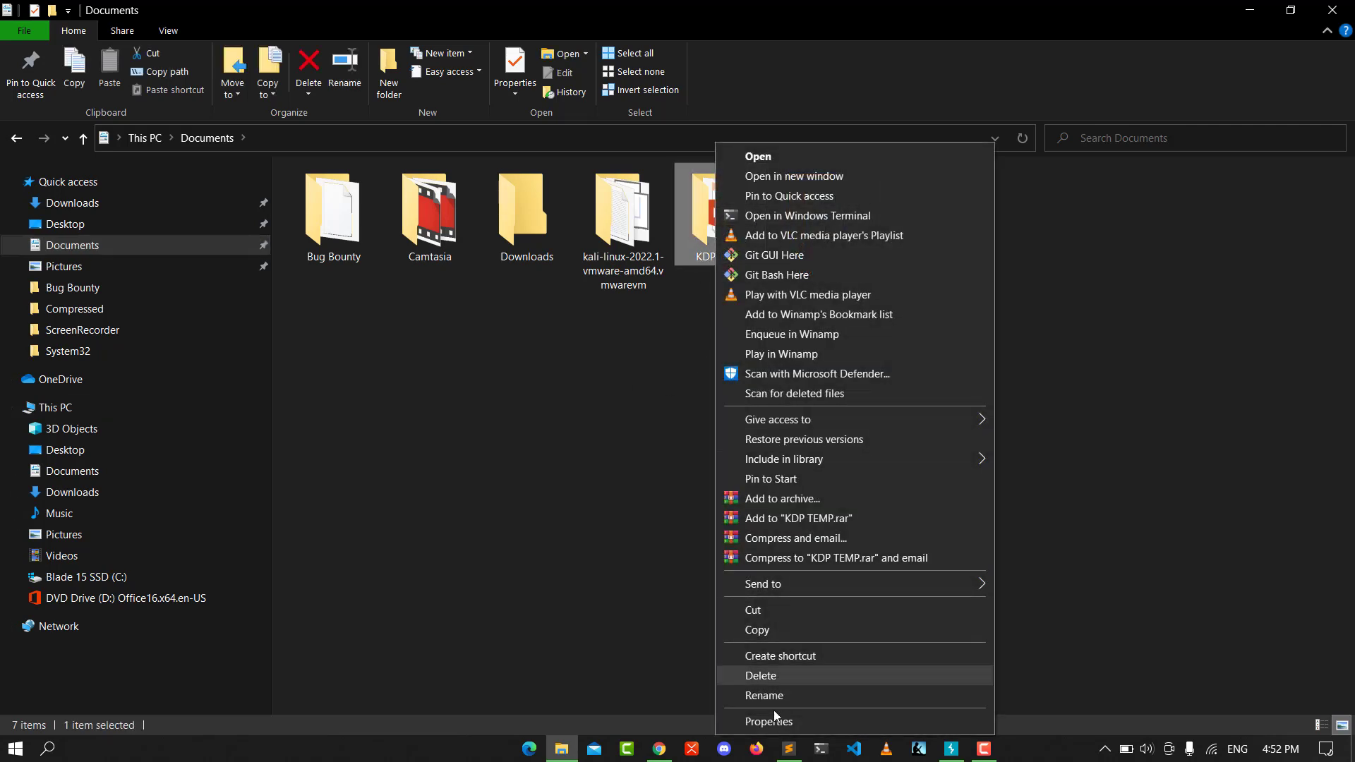
click(768, 722)
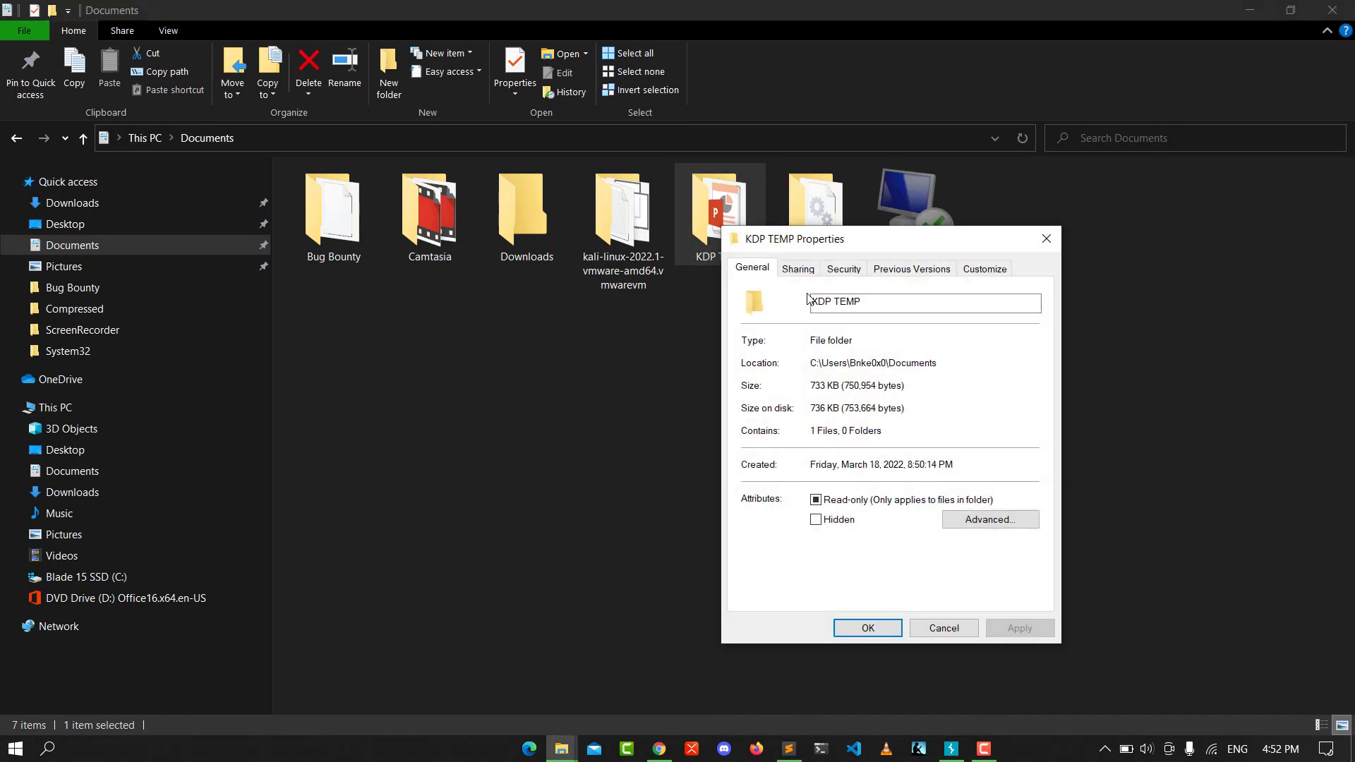
click(796, 268)
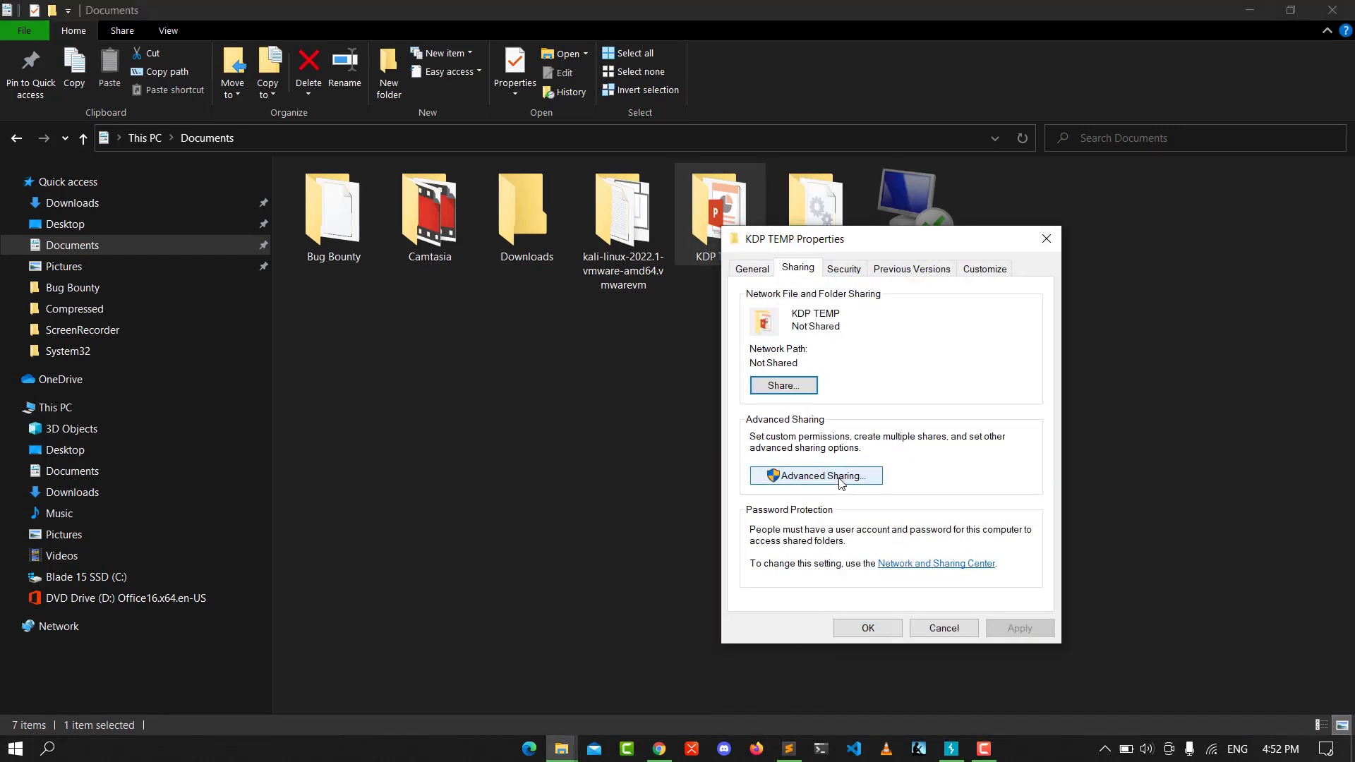
mouse_move(810, 481)
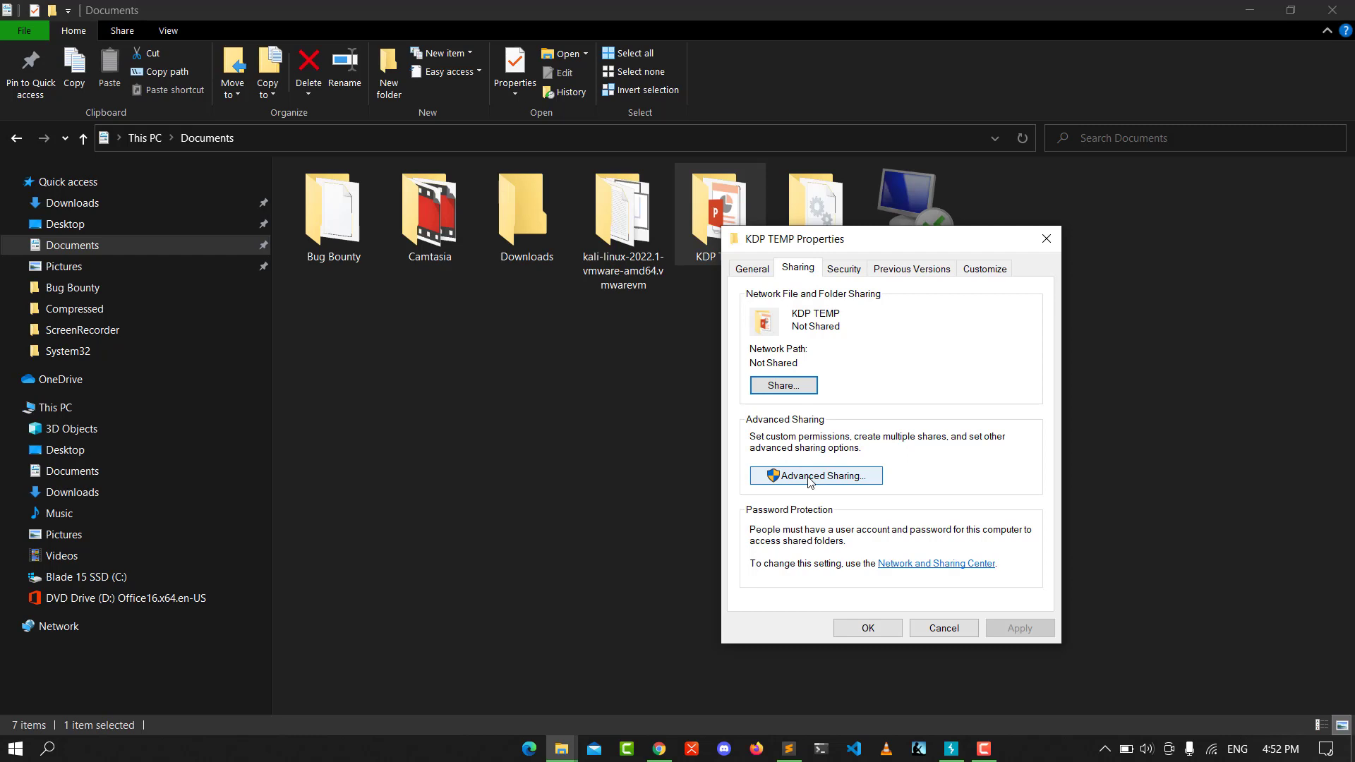
click(815, 476)
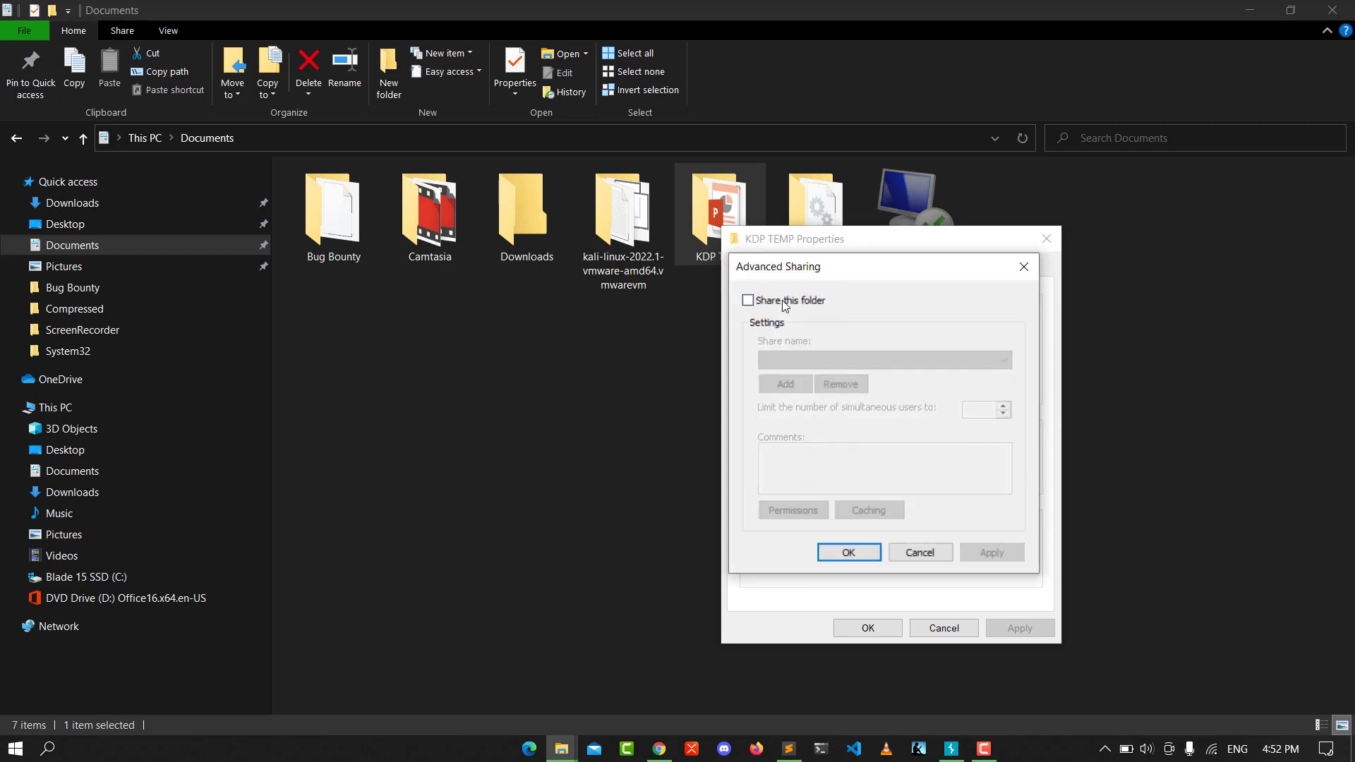
click(748, 299)
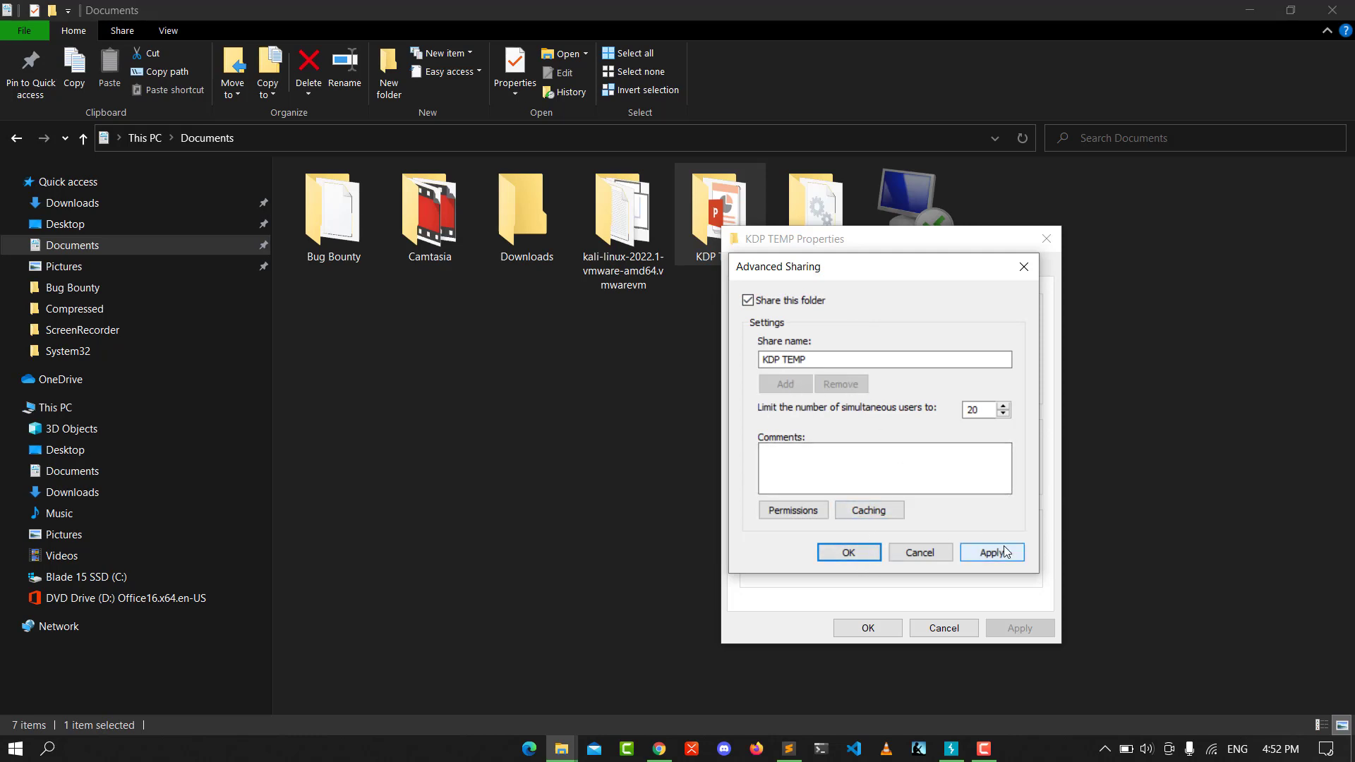
click(847, 551)
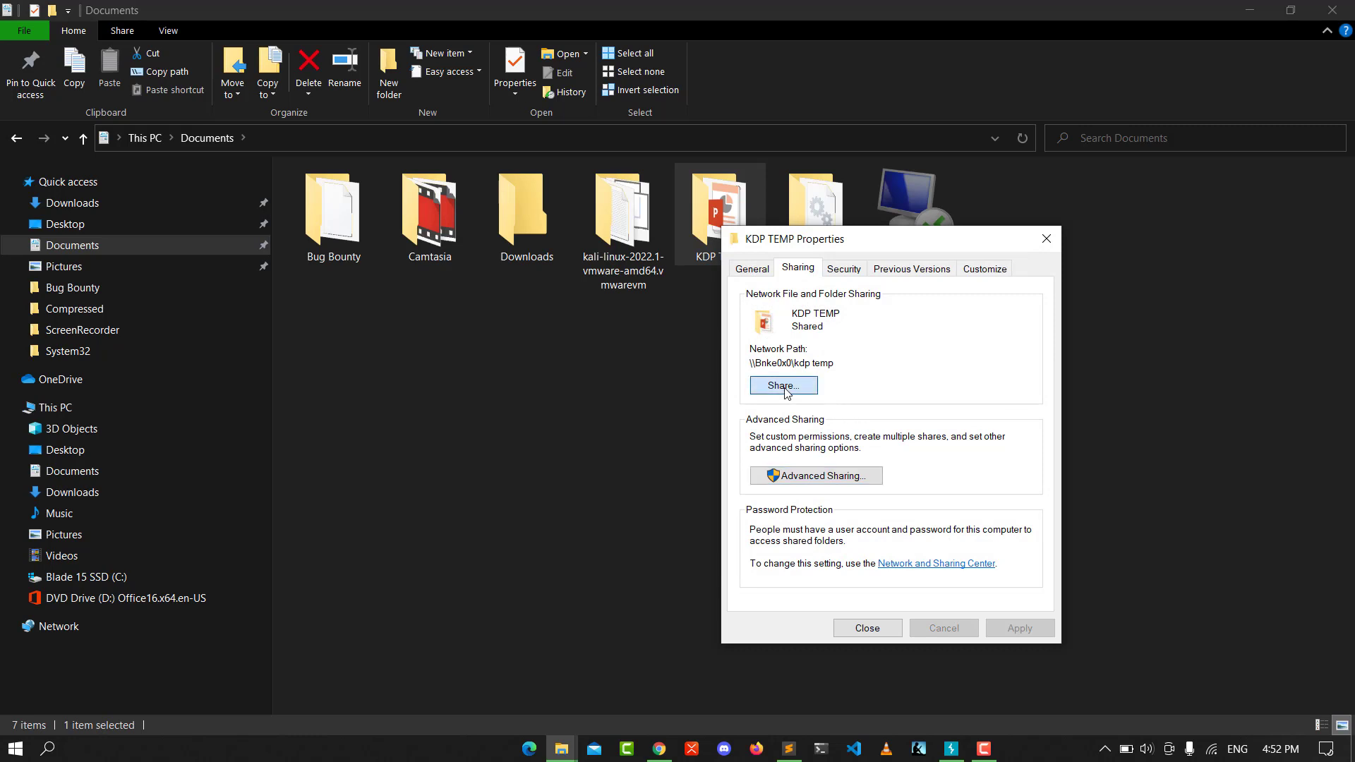
- Review the Network access list in Share... for KDP TEMP, then cancel without changes
click(784, 385)
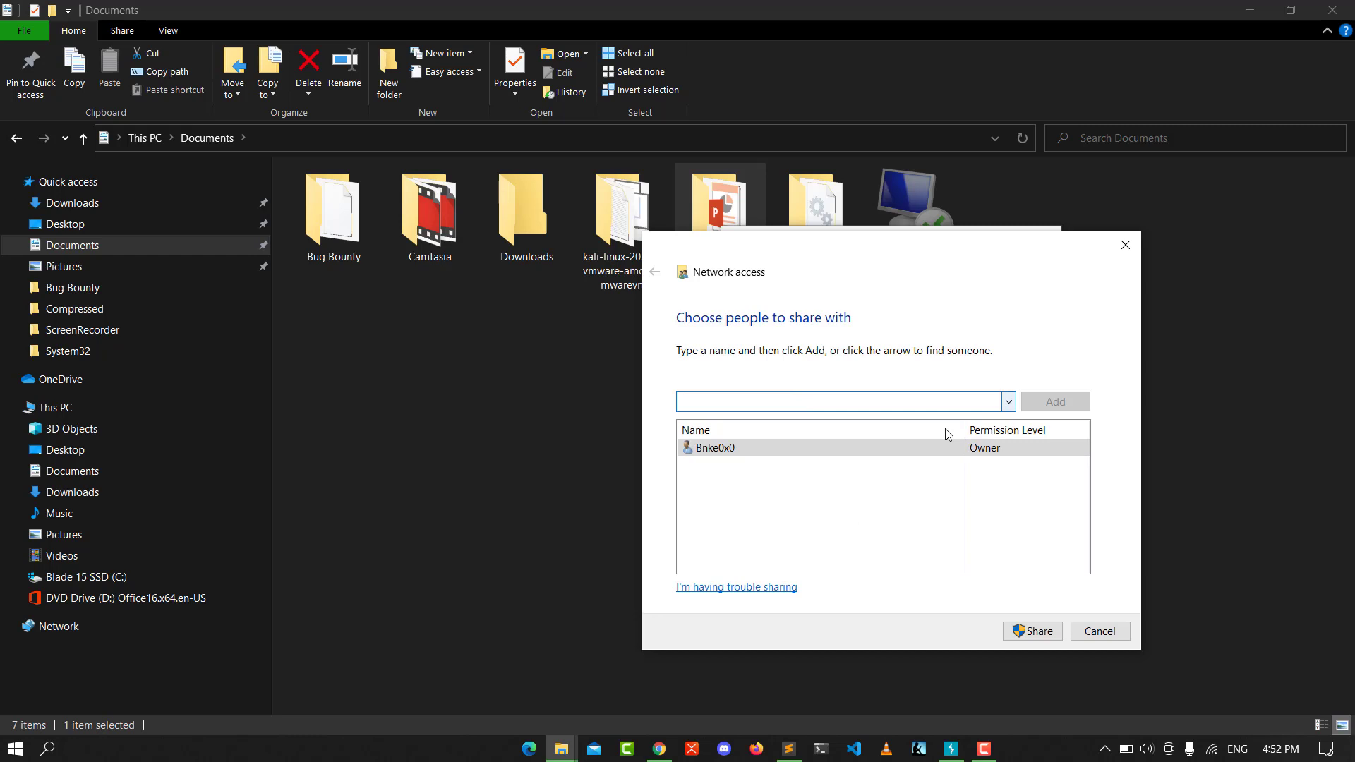
mouse_move(861, 502)
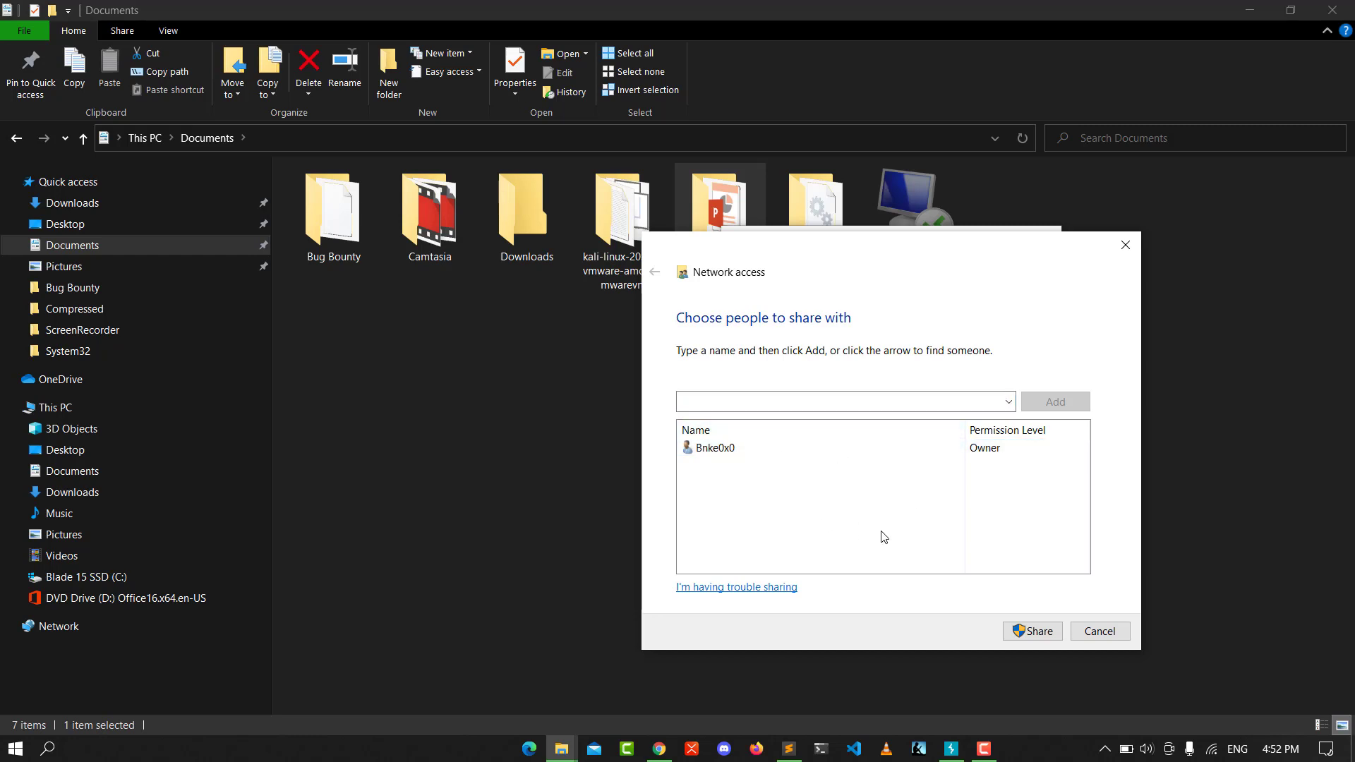
click(1099, 631)
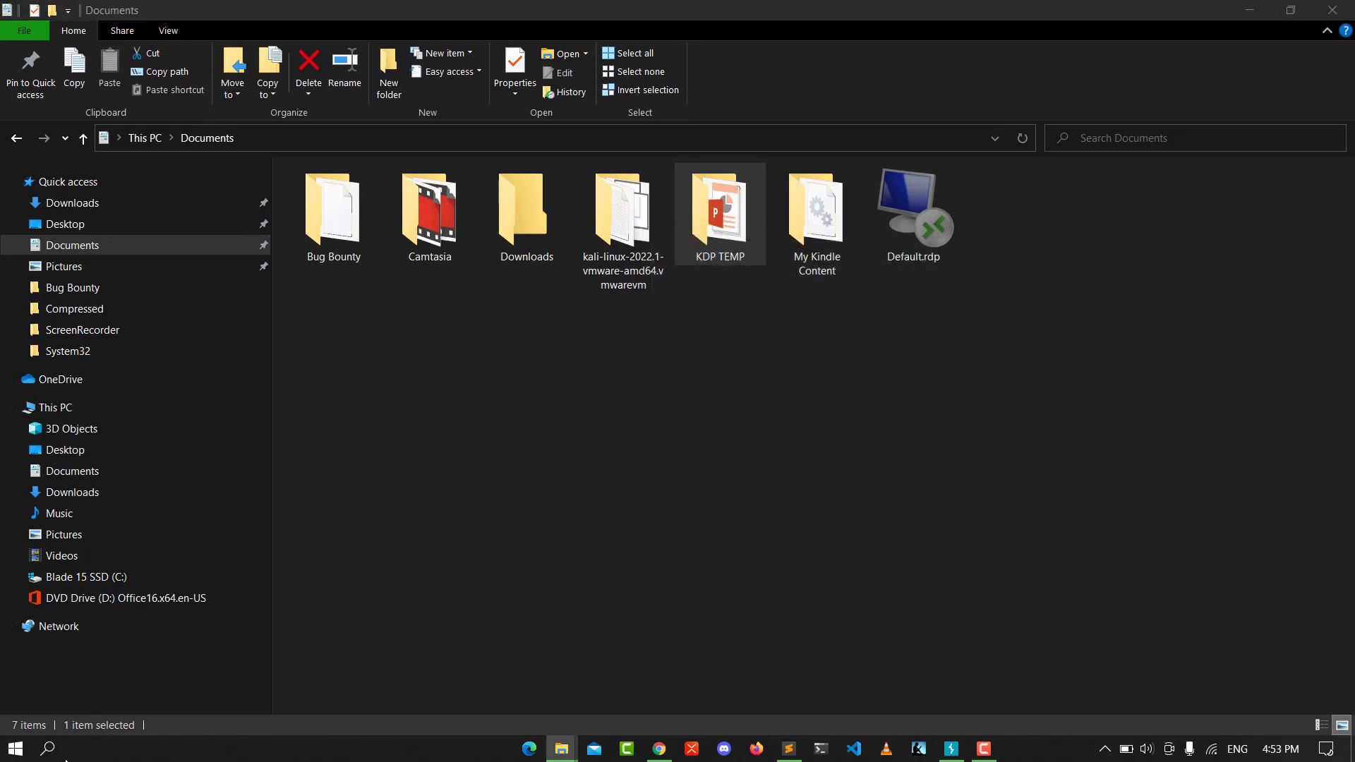
- Launch Run via taskbar search and submit the network path \\name
click(47, 748)
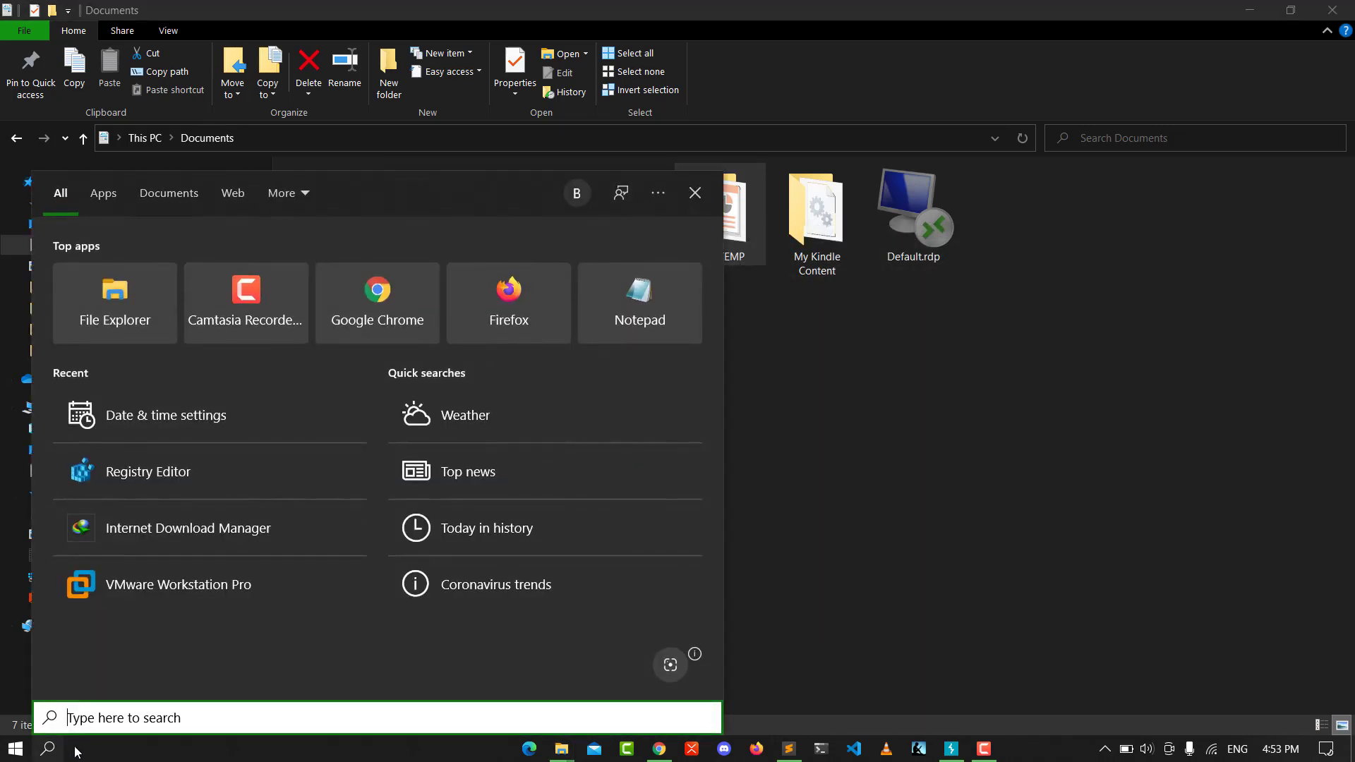
text(run)
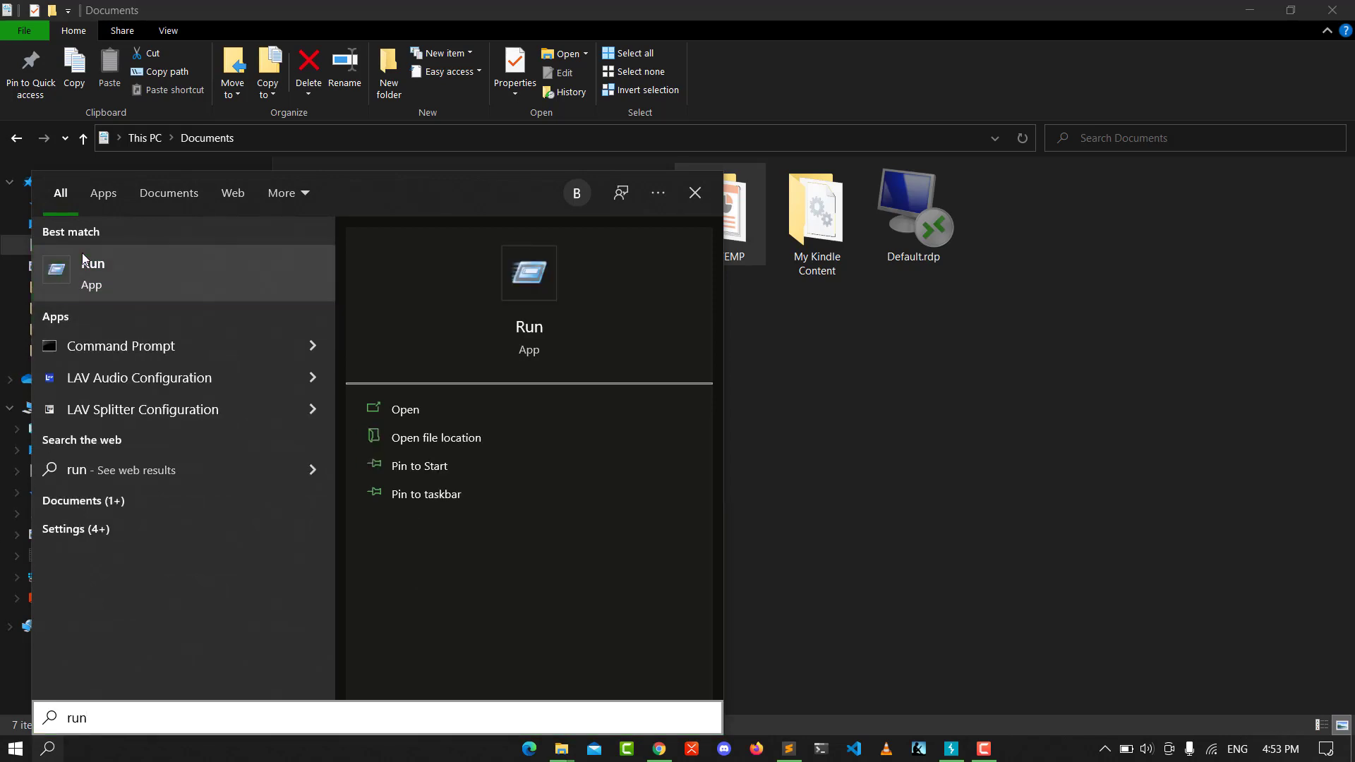
click(94, 273)
text(\\na)
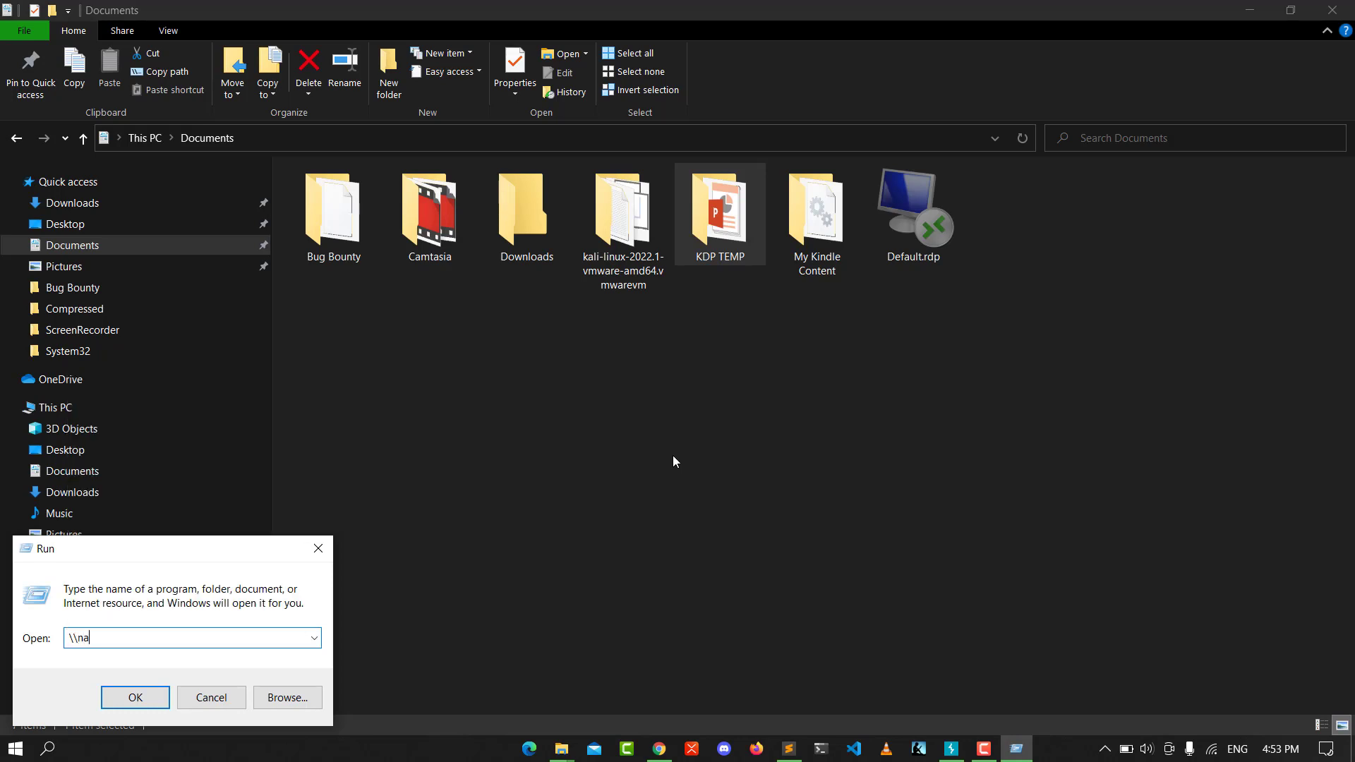
text(me)
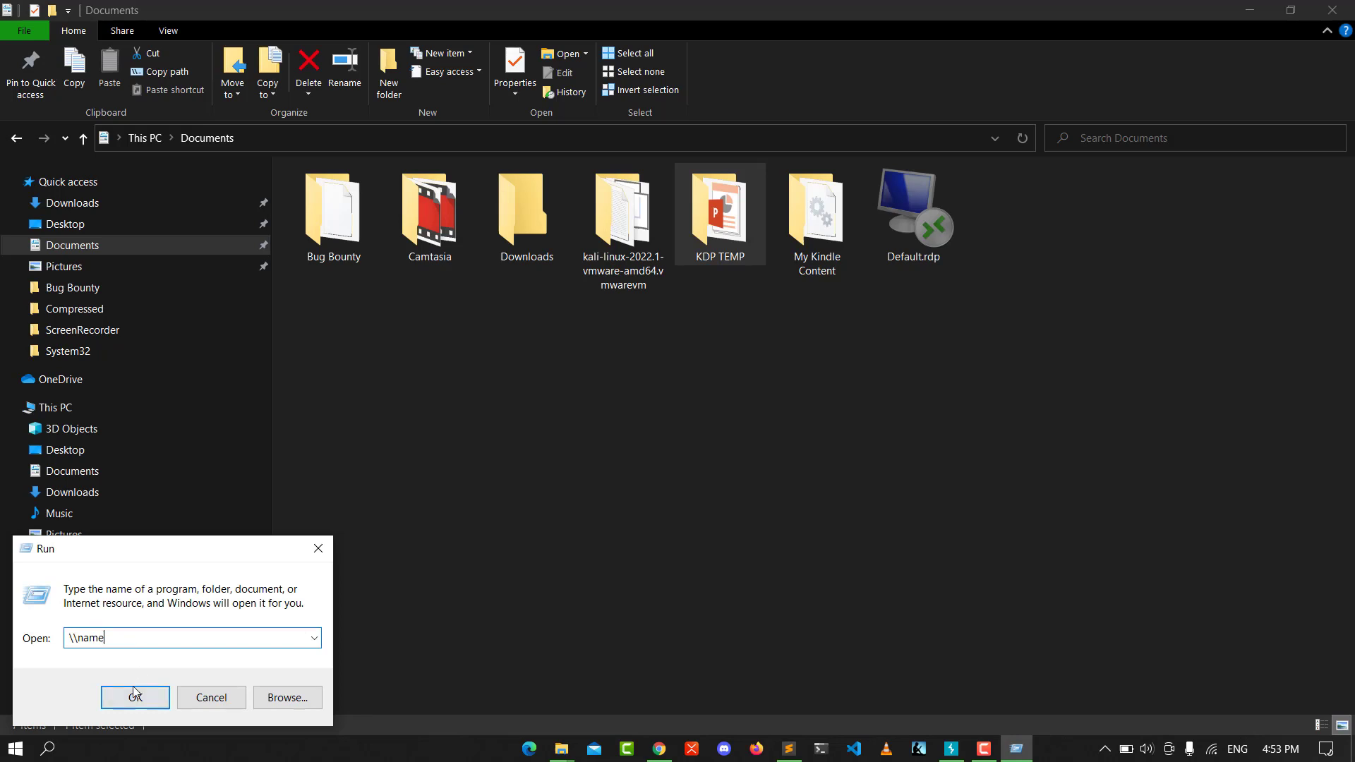
click(136, 697)
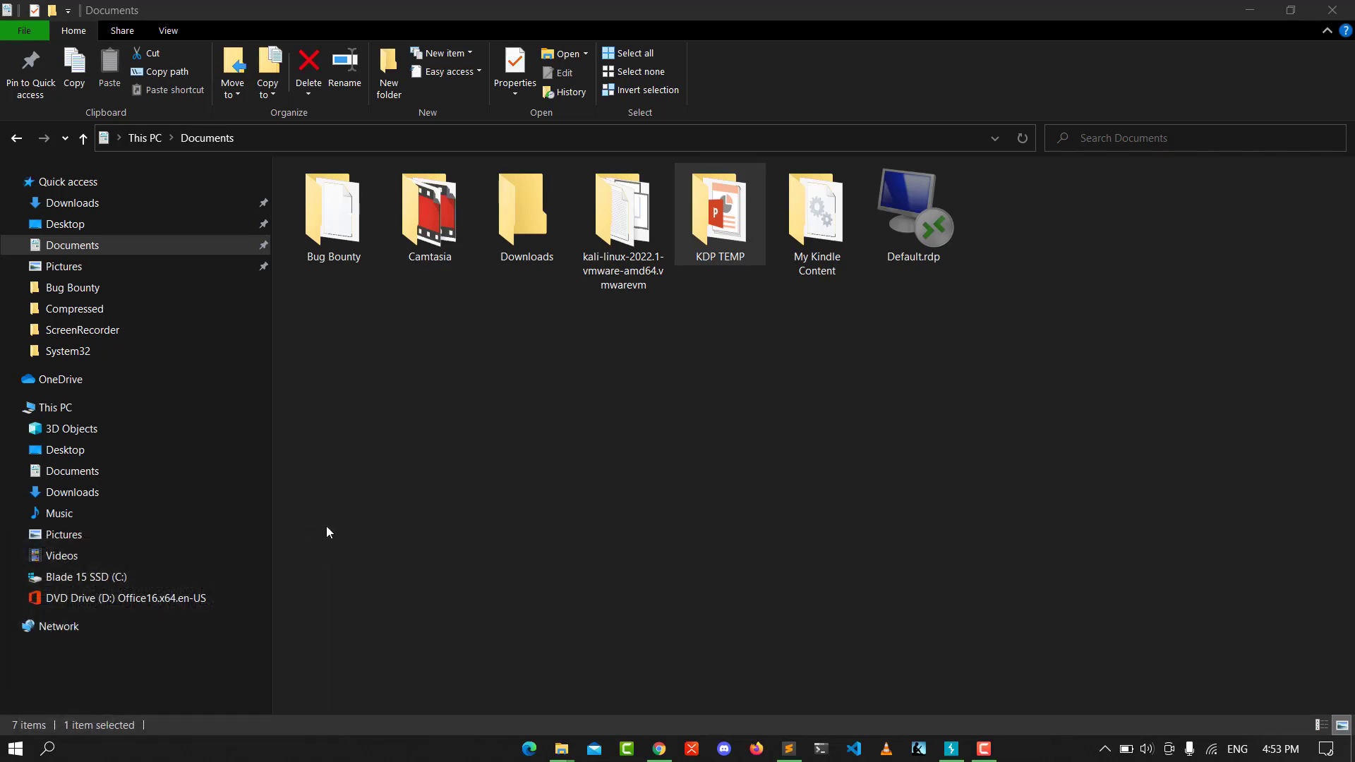
mouse_move(384, 460)
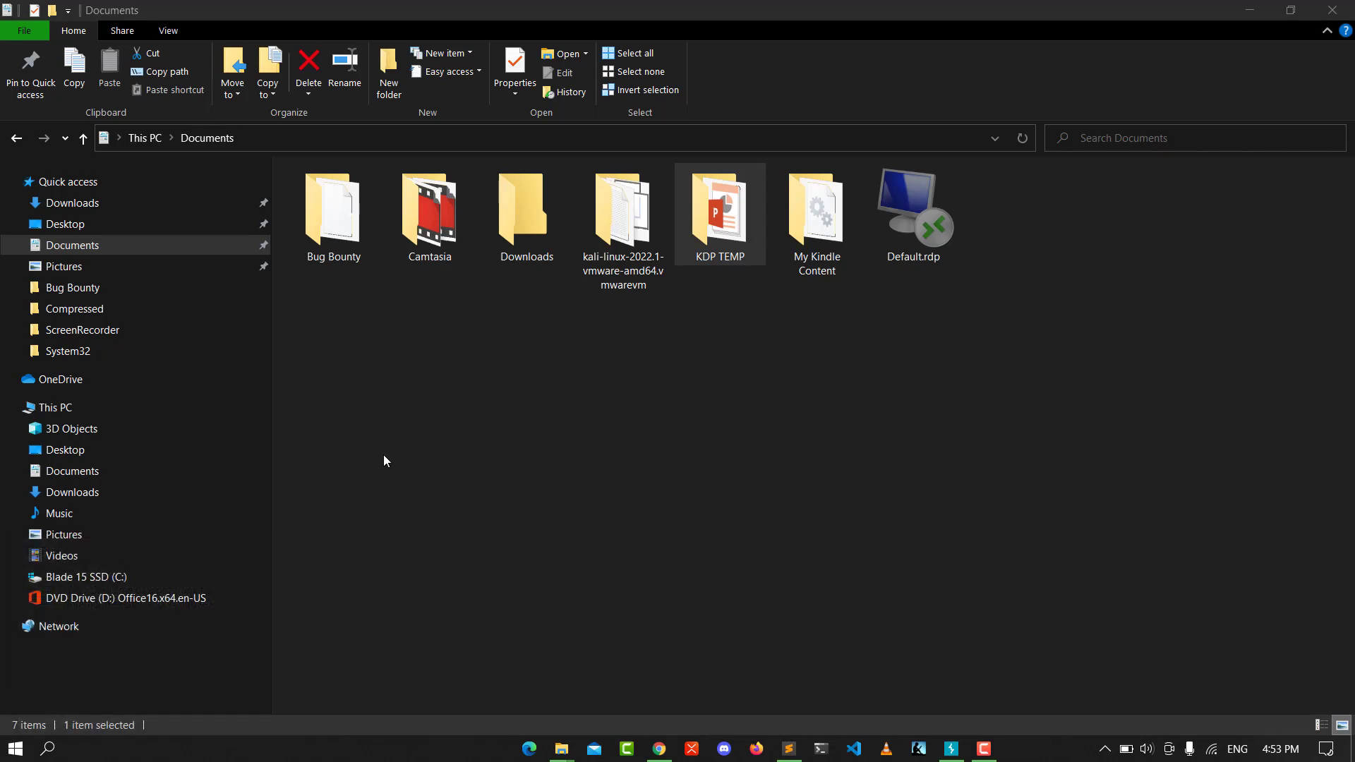
mouse_move(394, 434)
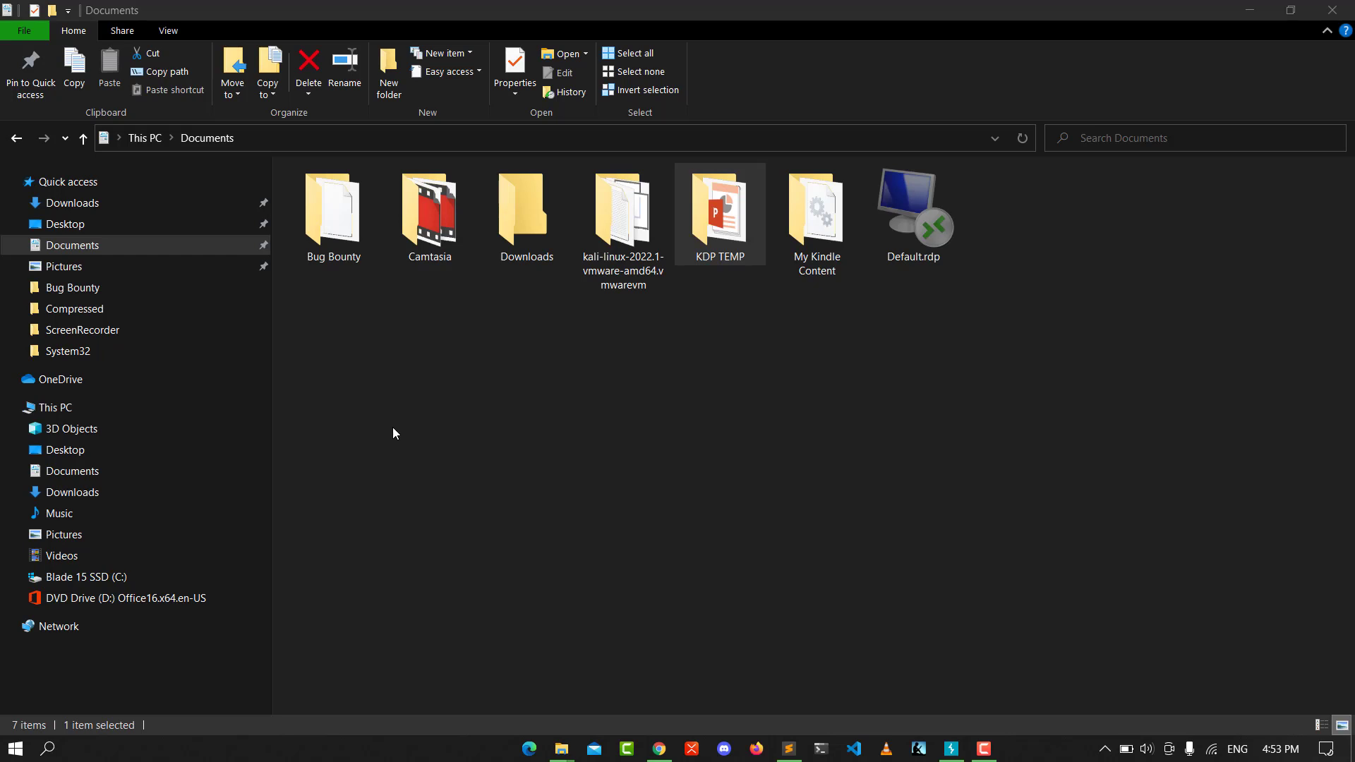
mouse_move(553, 146)
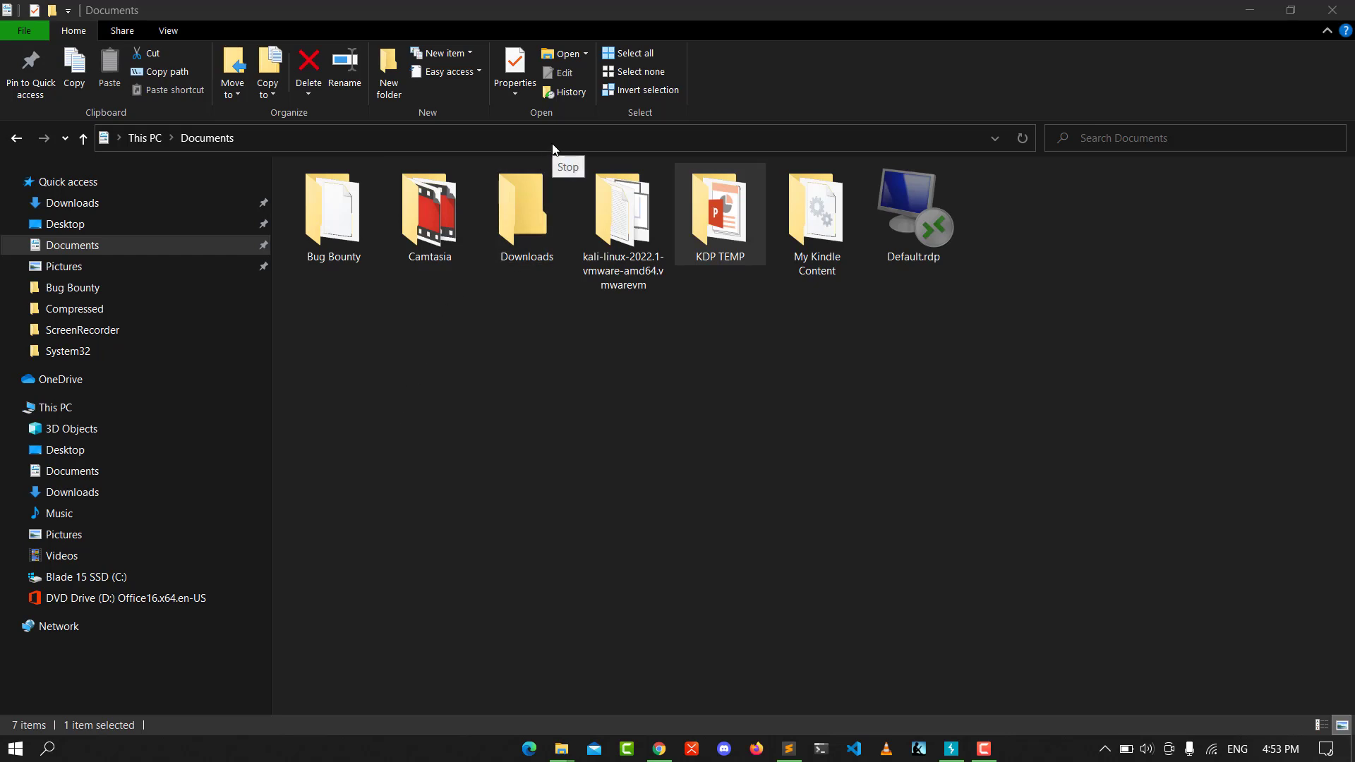